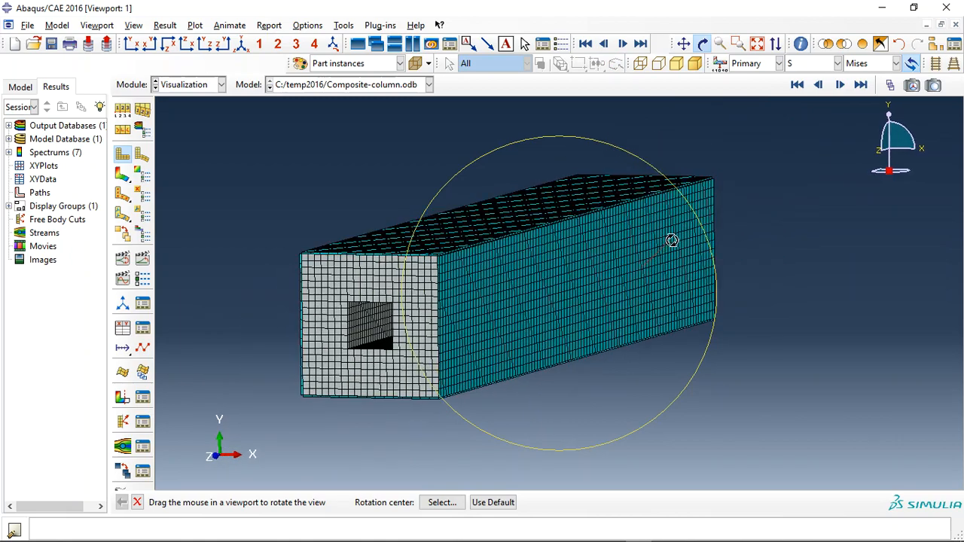
Orbit and zoom into the column's square end opening until the red element block shows
{"action": "left_click_drag", "start_coordinate": [672, 241], "coordinate": [265, 119]}
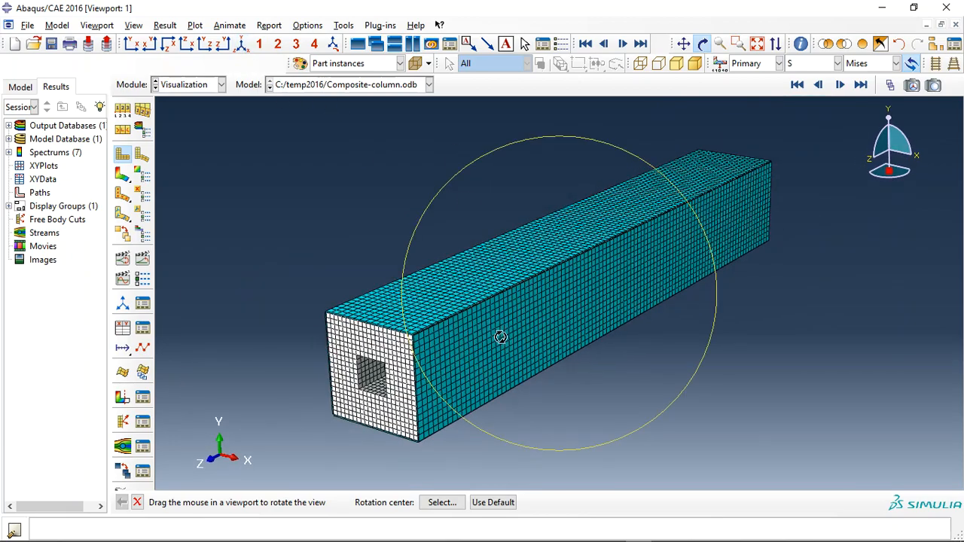
{"action": "left_click_drag", "start_coordinate": [501, 337], "coordinate": [499, 272]}
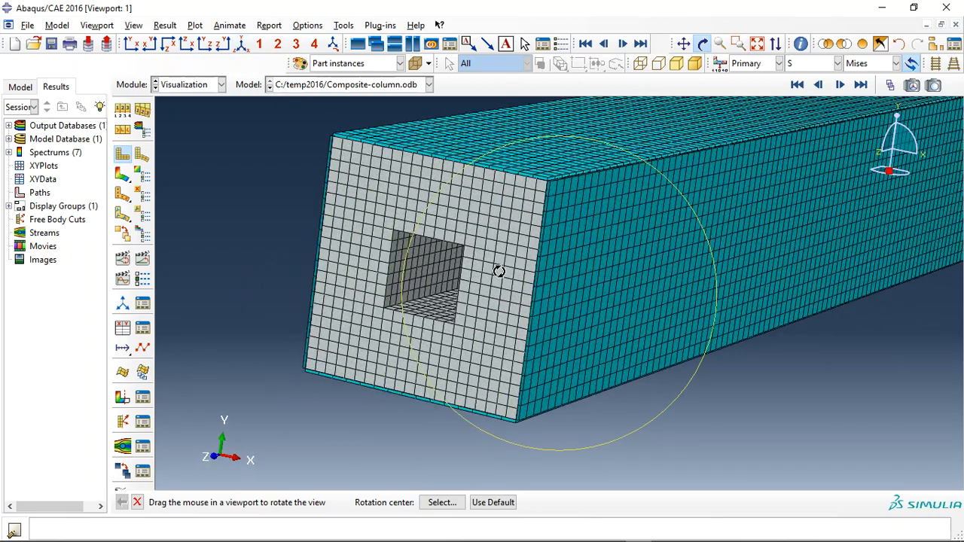
{"action": "left_click_drag", "start_coordinate": [498, 271], "coordinate": [580, 131]}
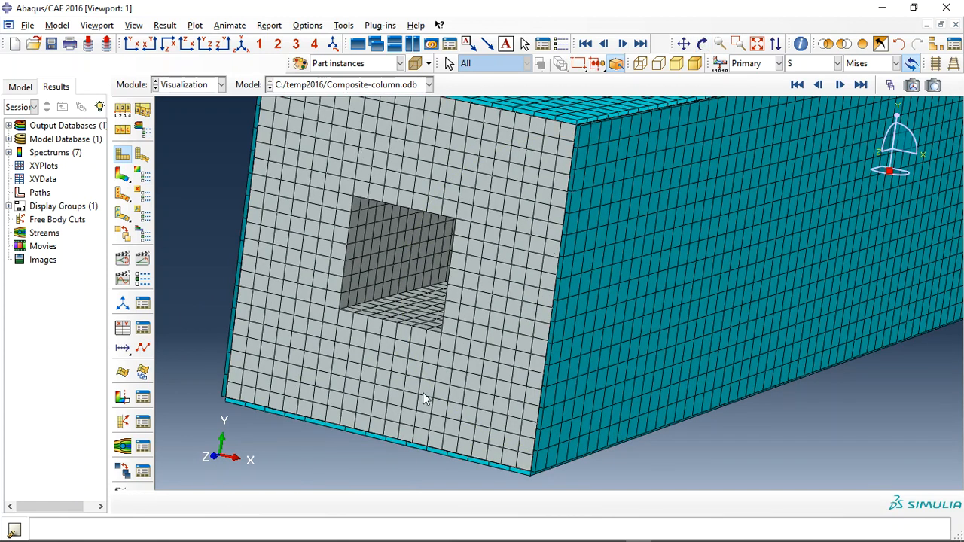
{"action": "mouse_move", "coordinate": [336, 191]}
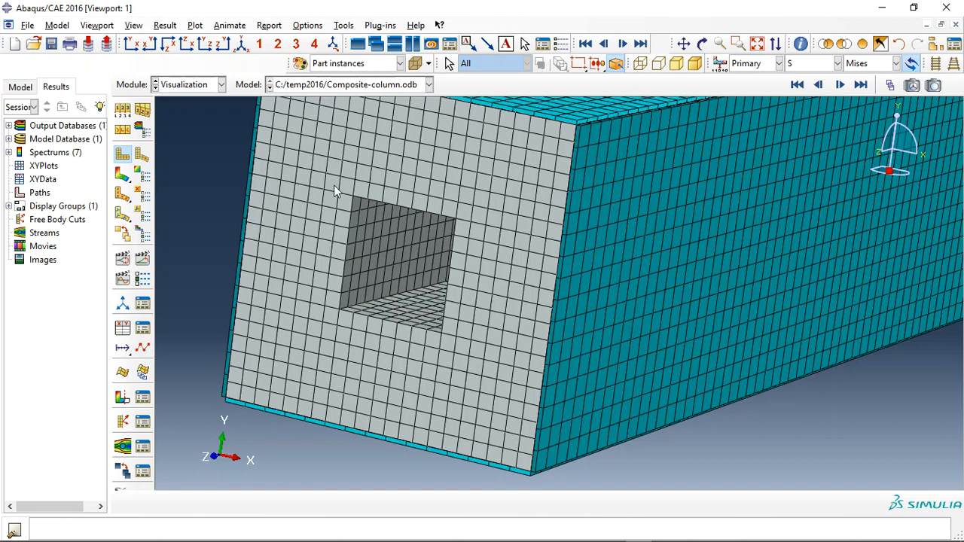
{"action": "mouse_move", "coordinate": [616, 86]}
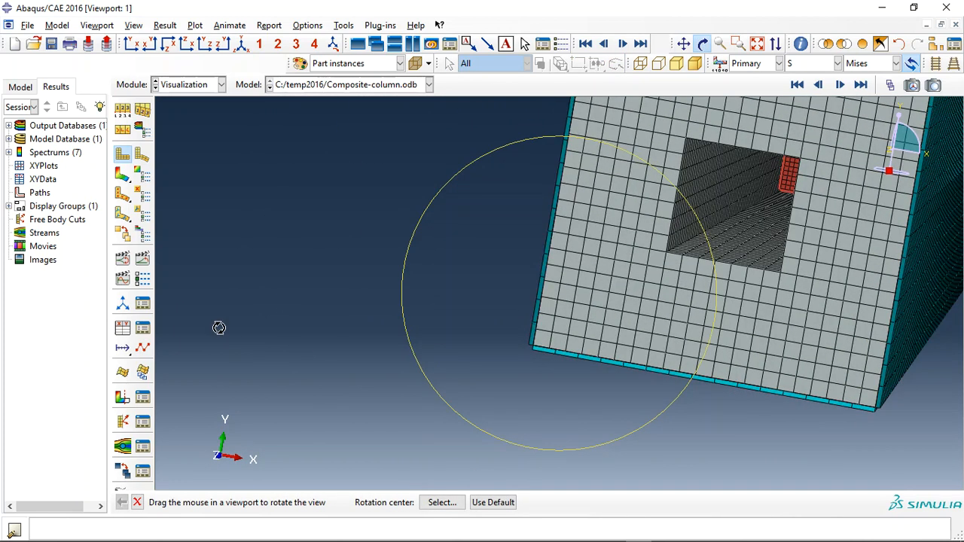
{"action": "left_click_drag", "start_coordinate": [219, 327], "coordinate": [535, 262]}
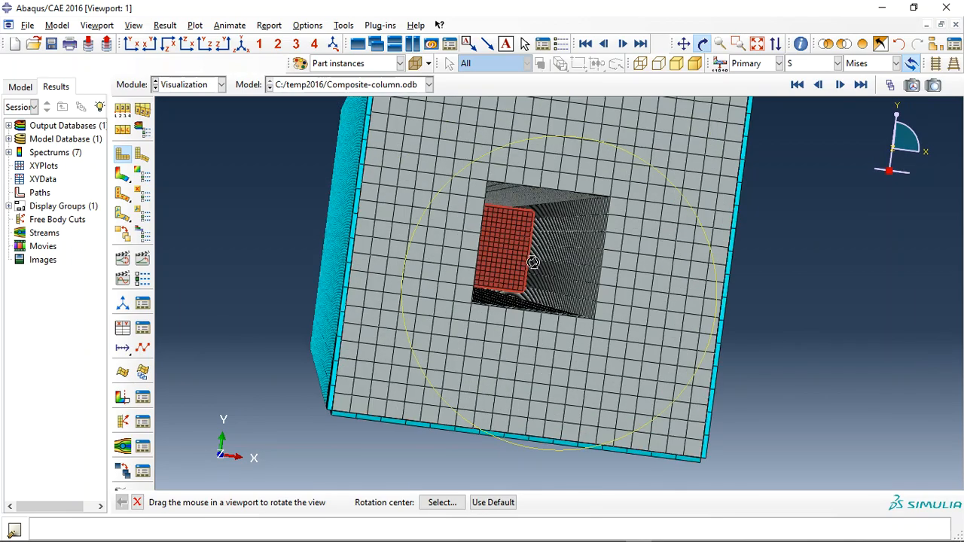
{"action": "left_click_drag", "start_coordinate": [532, 261], "coordinate": [471, 256]}
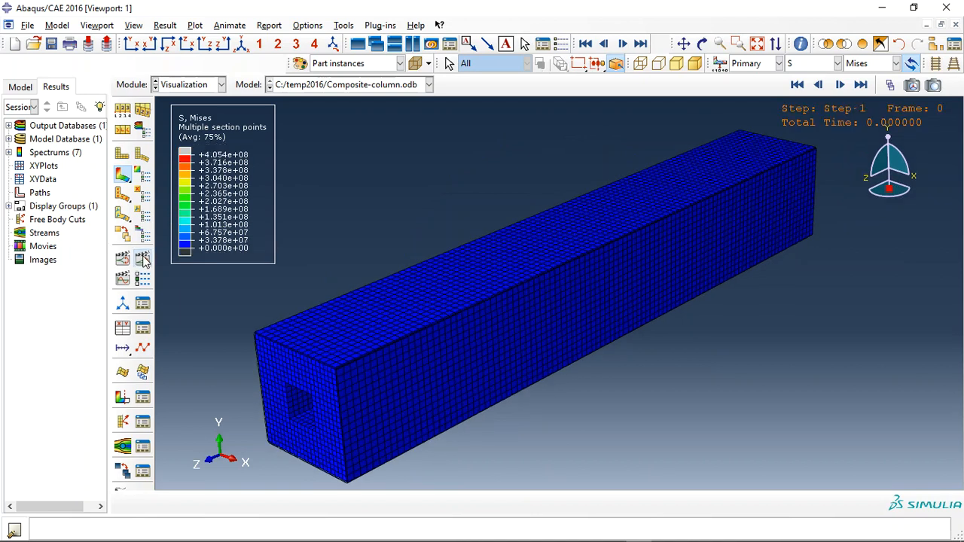
Play the S Mises time-history animation of the column, then stop it
{"action": "left_click", "coordinate": [861, 84]}
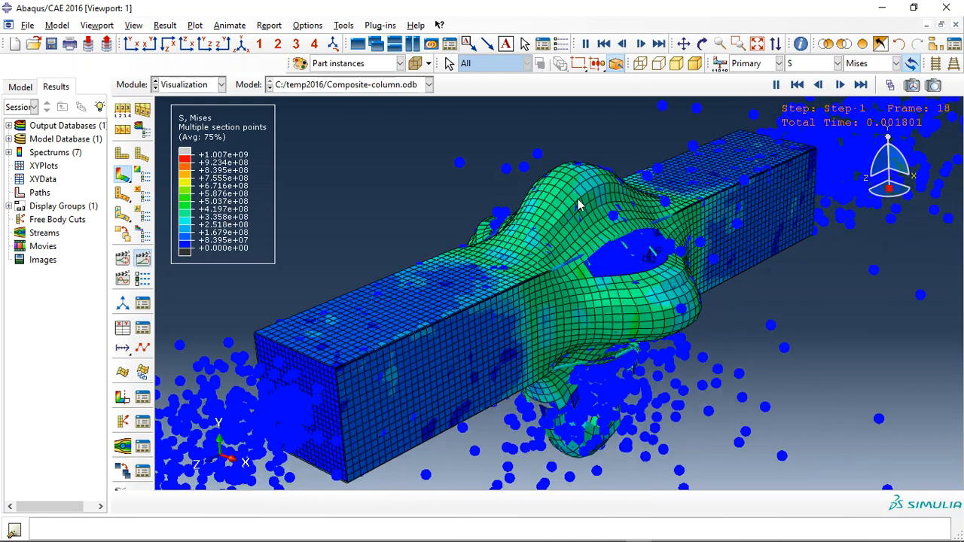
{"action": "left_click", "coordinate": [840, 84]}
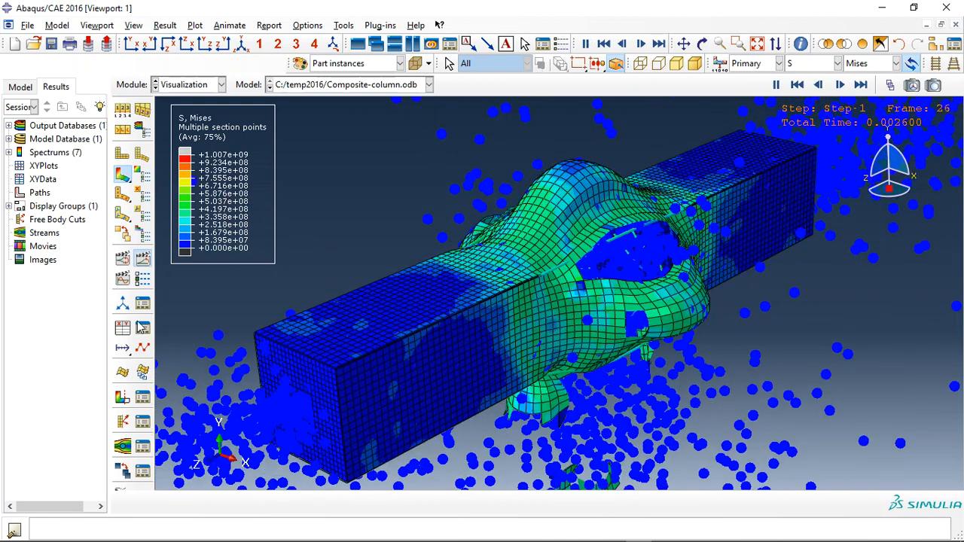
{"action": "left_click", "coordinate": [797, 83]}
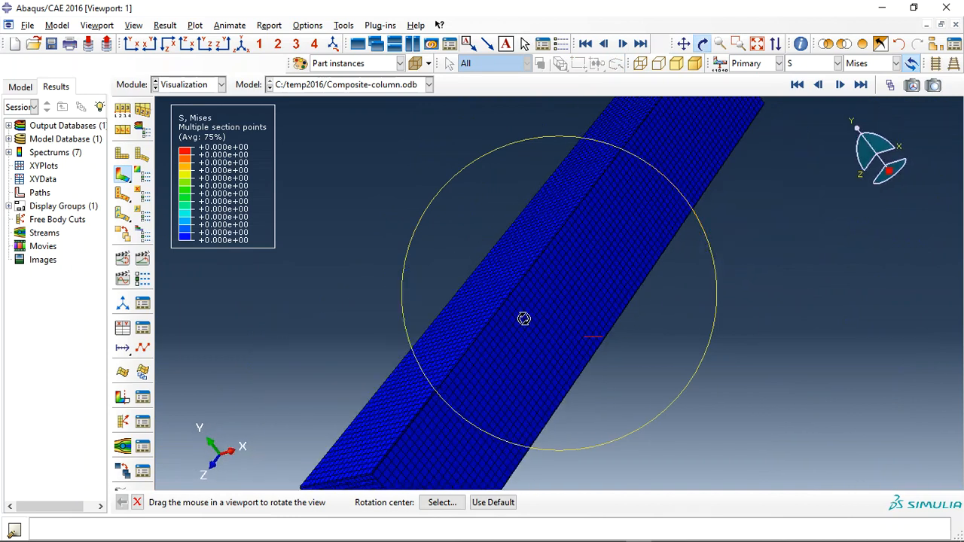
Orbit the column to another side and replay the explosion animation
{"action": "left_click_drag", "start_coordinate": [524, 319], "coordinate": [448, 284]}
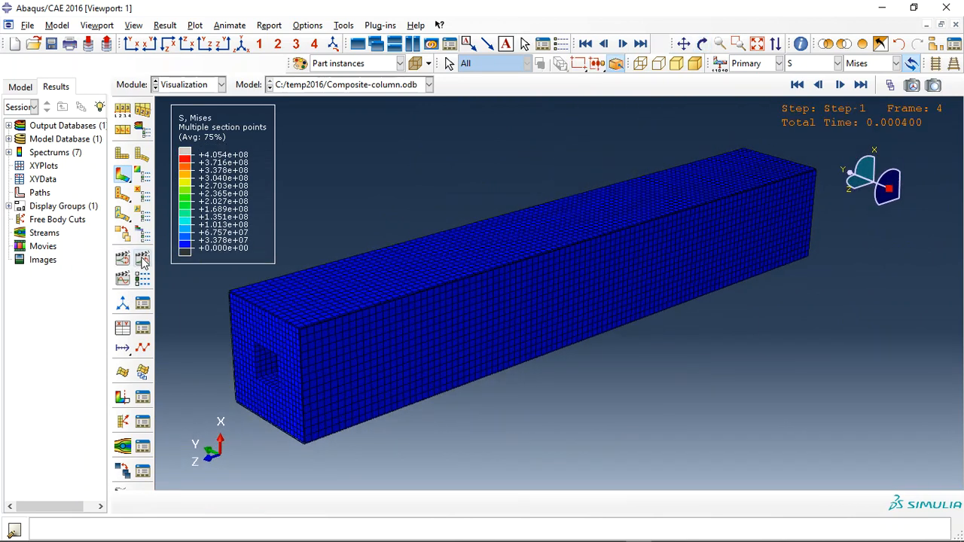
{"action": "left_click", "coordinate": [862, 84]}
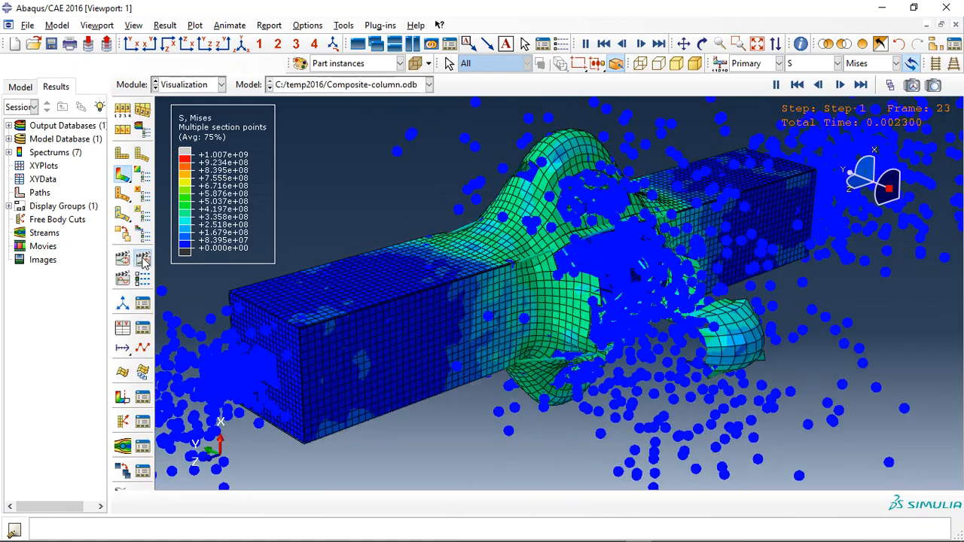
{"action": "left_click", "coordinate": [840, 84]}
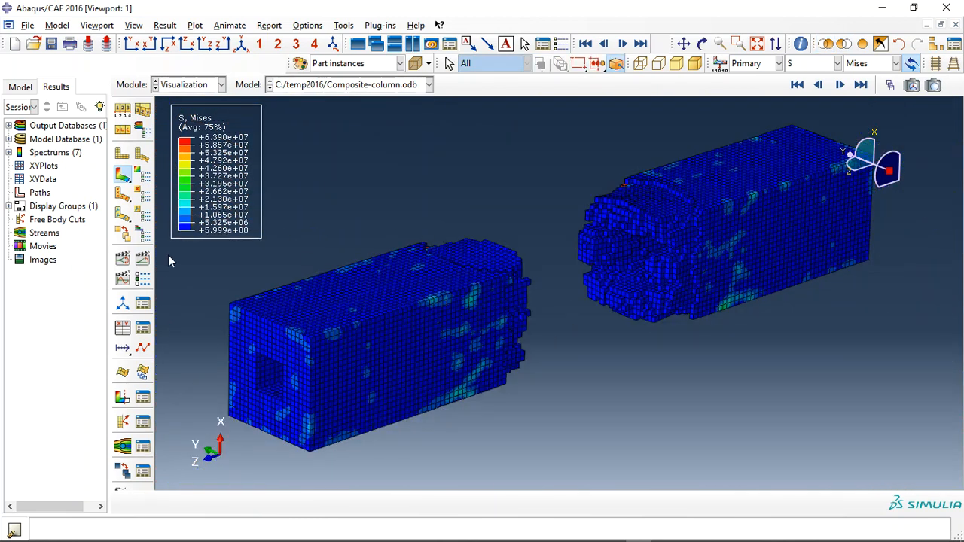
Switch the contour variable to SDV_DAMAGE and animate the damage on the split column
{"action": "left_click", "coordinate": [861, 85]}
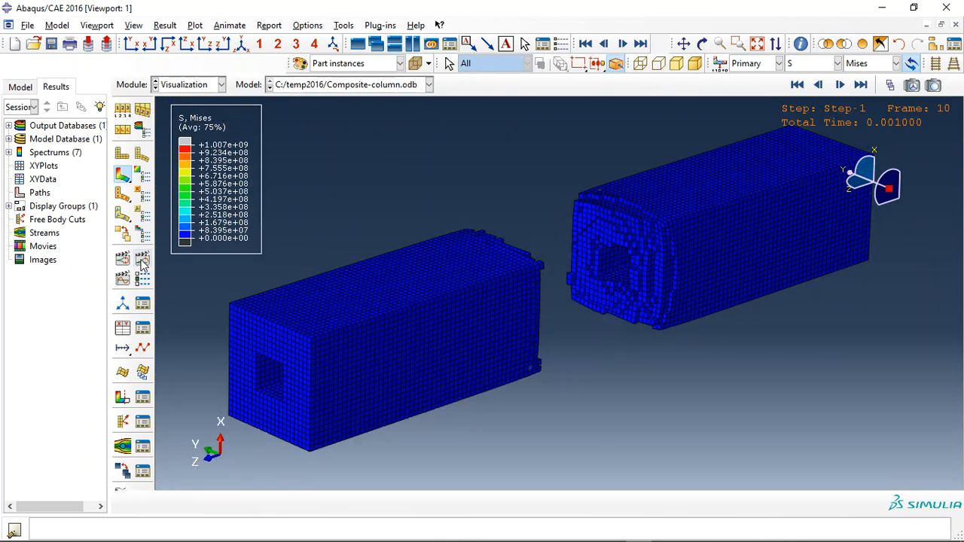
{"action": "left_click", "coordinate": [836, 63]}
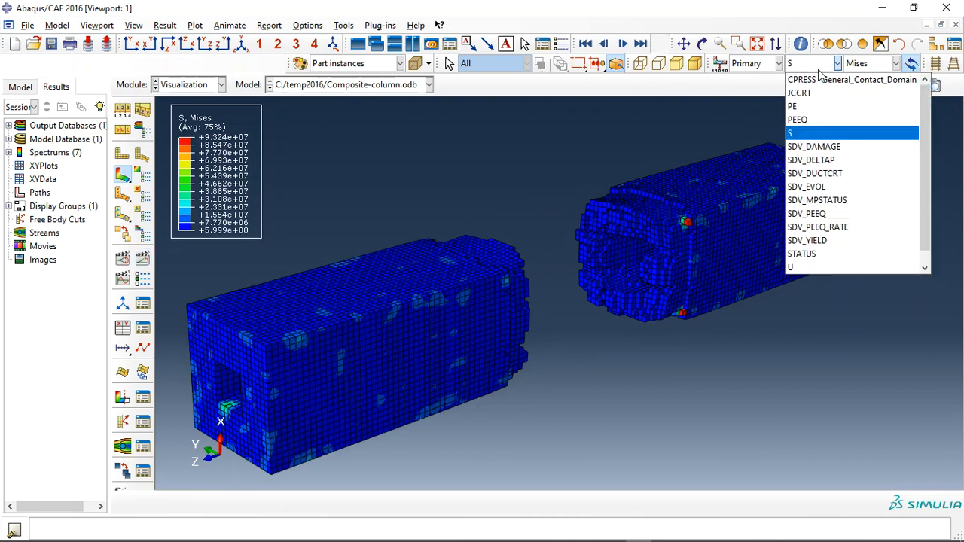
{"action": "left_click", "coordinate": [813, 146]}
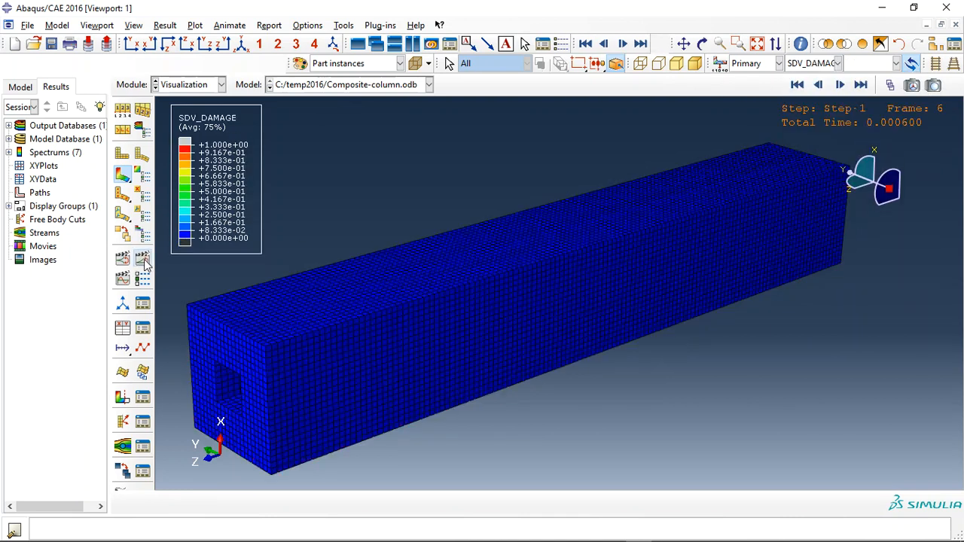
{"action": "left_click", "coordinate": [860, 85]}
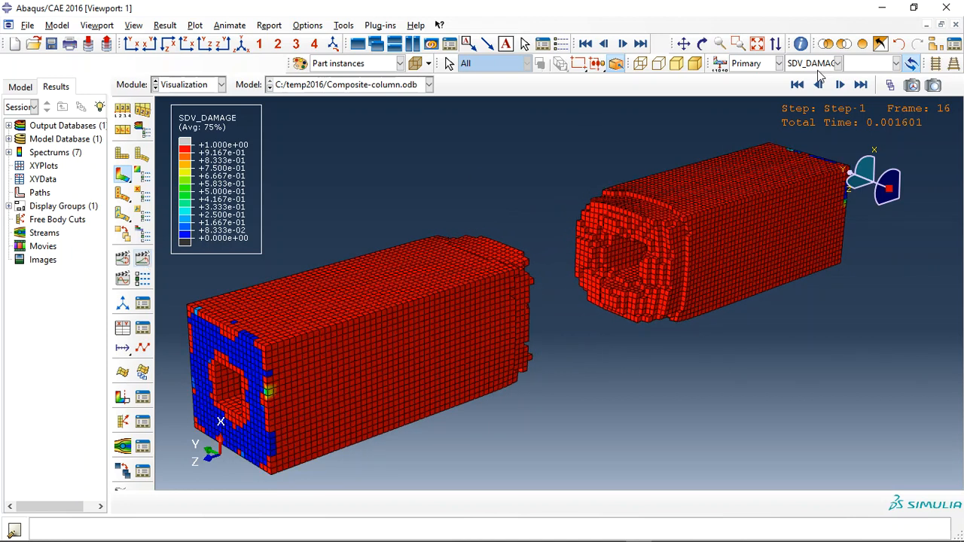
{"action": "left_click", "coordinate": [837, 62]}
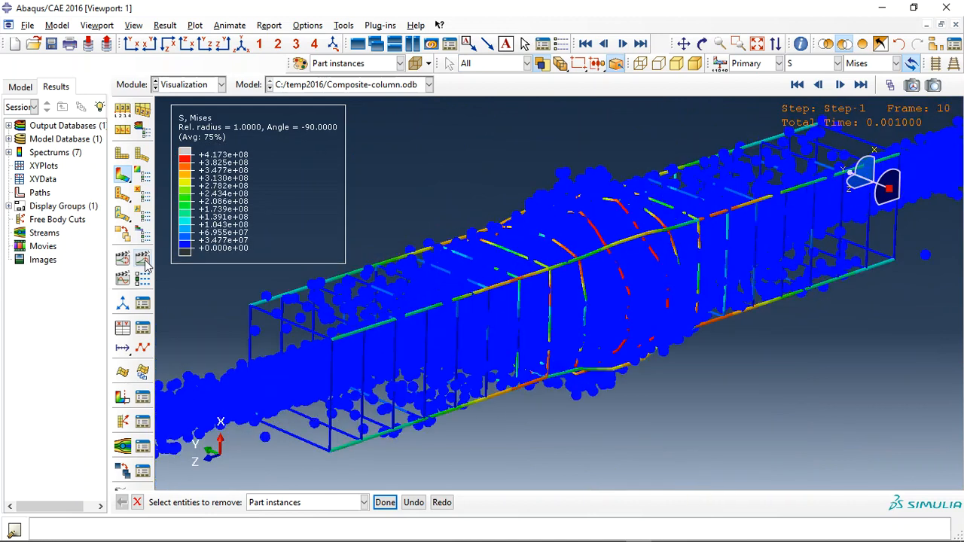
Restore all part instances with Done and replay the Mises stress time-history animation
{"action": "left_click", "coordinate": [640, 43]}
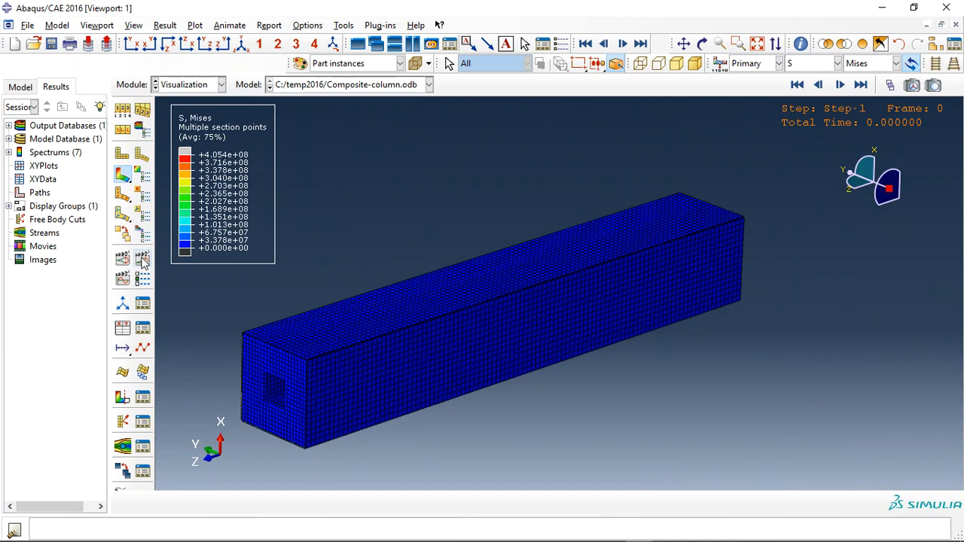
{"action": "left_click", "coordinate": [861, 85]}
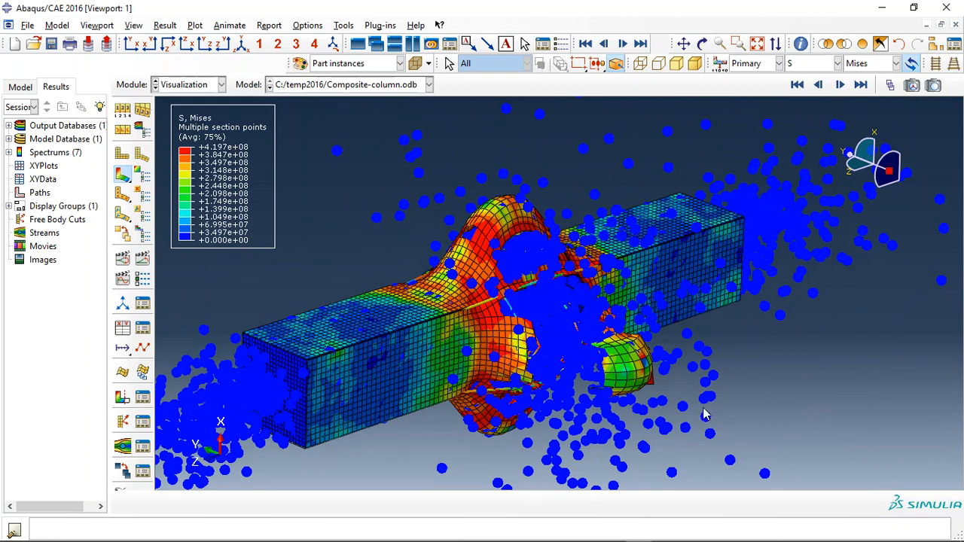
{"action": "mouse_move", "coordinate": [703, 405]}
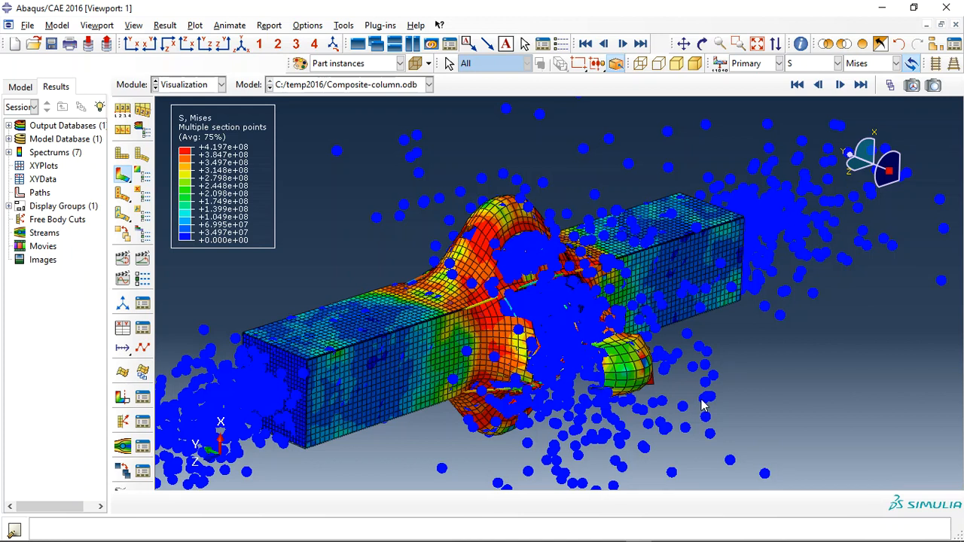
{"action": "mouse_move", "coordinate": [507, 402]}
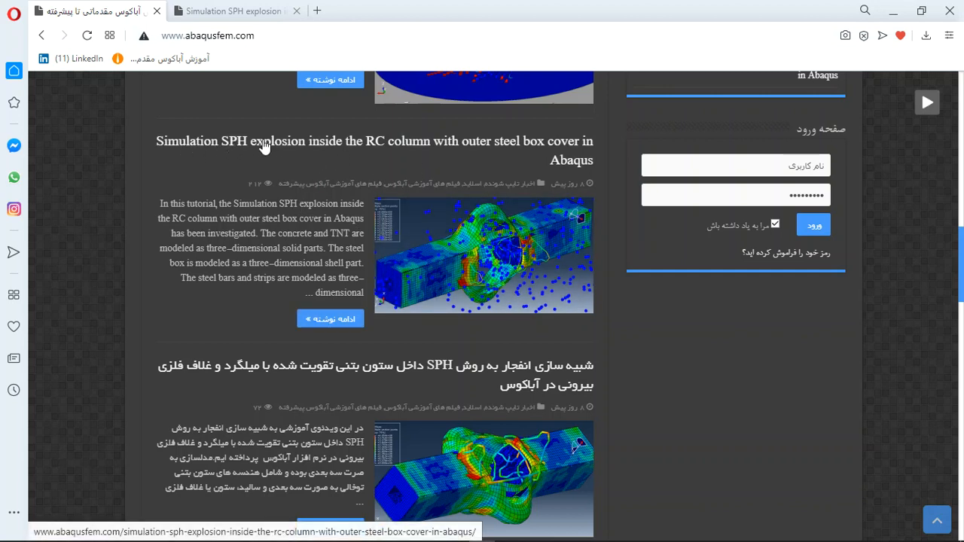
{"action": "mouse_move", "coordinate": [388, 145]}
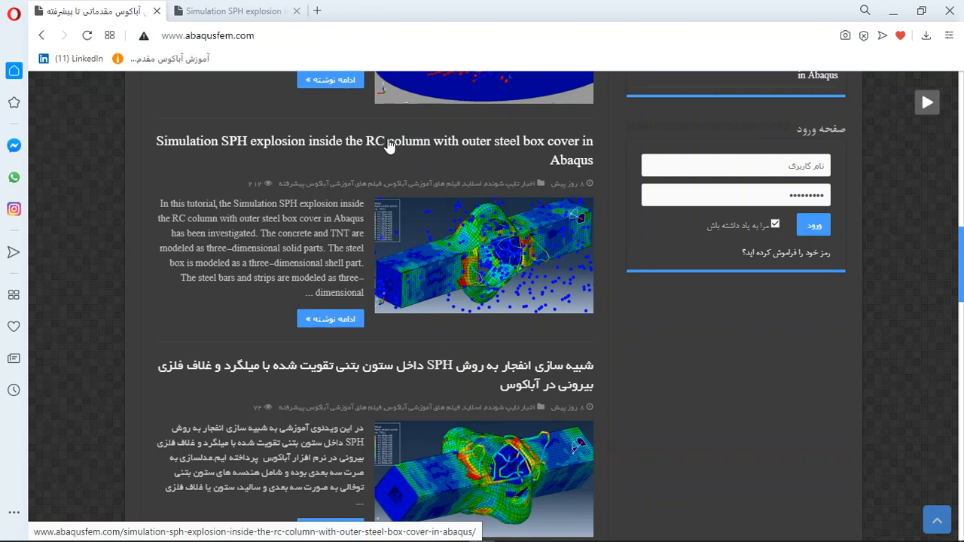
{"action": "mouse_move", "coordinate": [309, 216]}
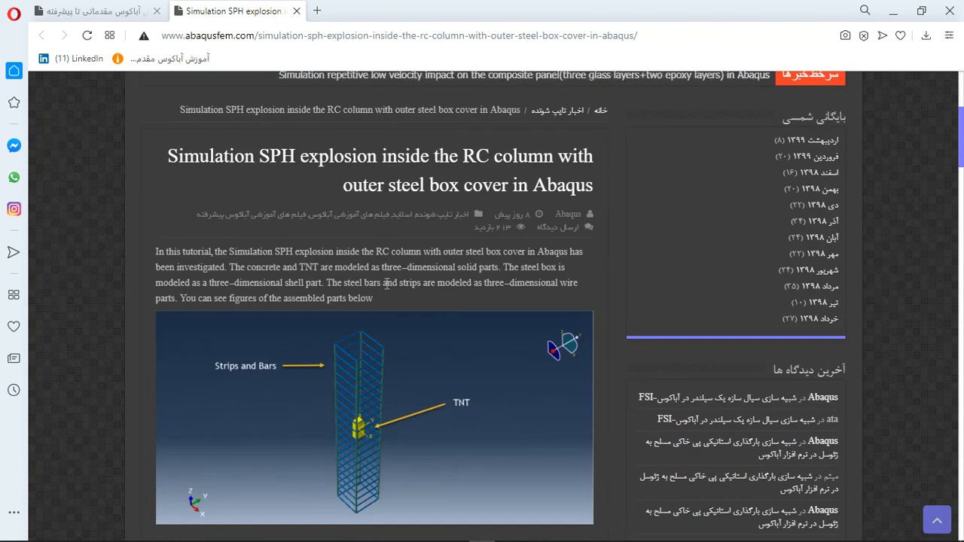
Scroll down the SPH explosion tutorial page through its result figures to the purchase details
{"action": "scroll", "scroll_direction": "down", "scroll_amount": 3}
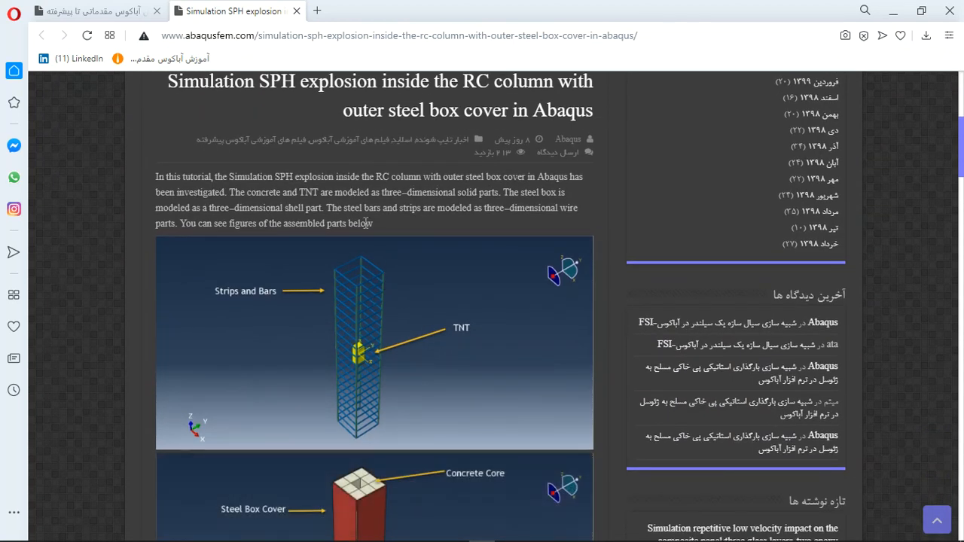
{"action": "scroll", "scroll_direction": "down", "scroll_amount": 3}
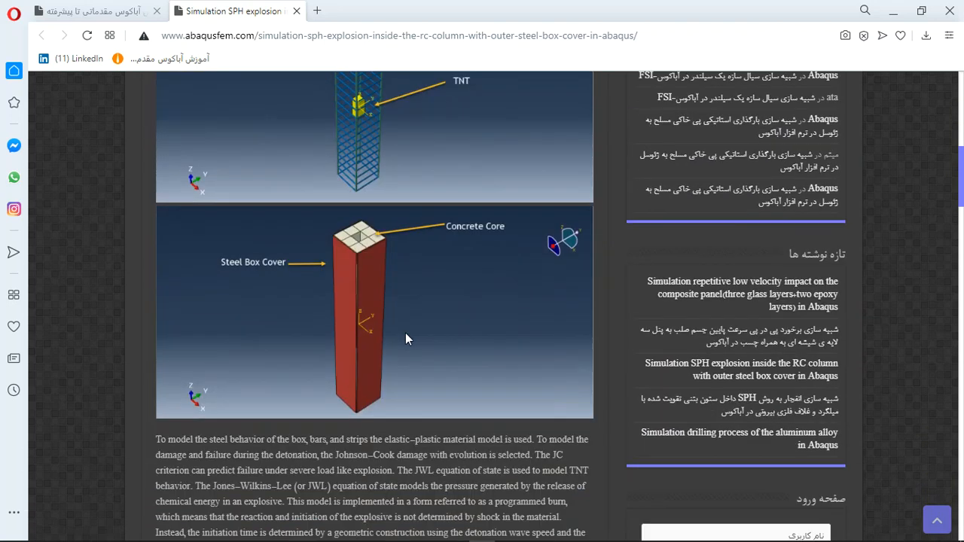
{"action": "scroll", "scroll_direction": "down", "scroll_amount": 3}
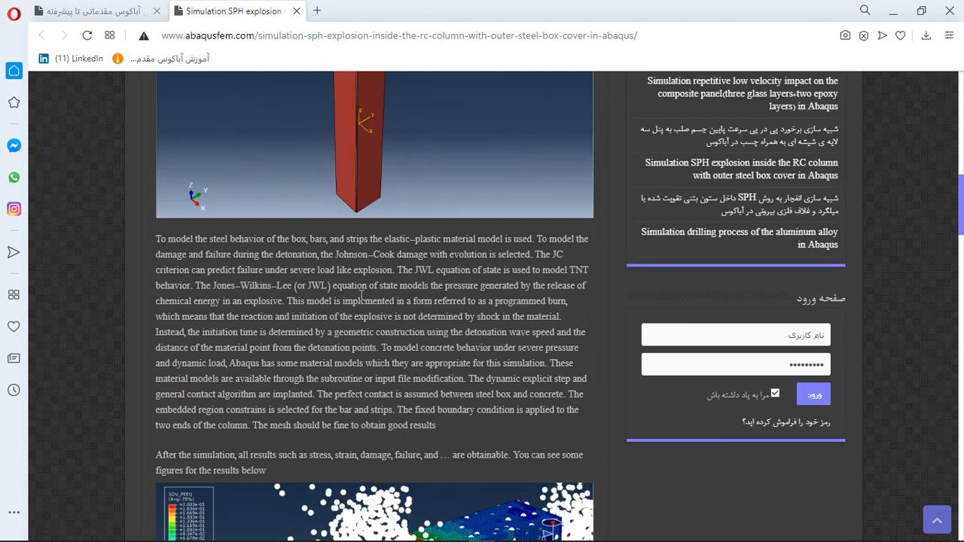
{"action": "scroll", "scroll_direction": "down", "scroll_amount": 3}
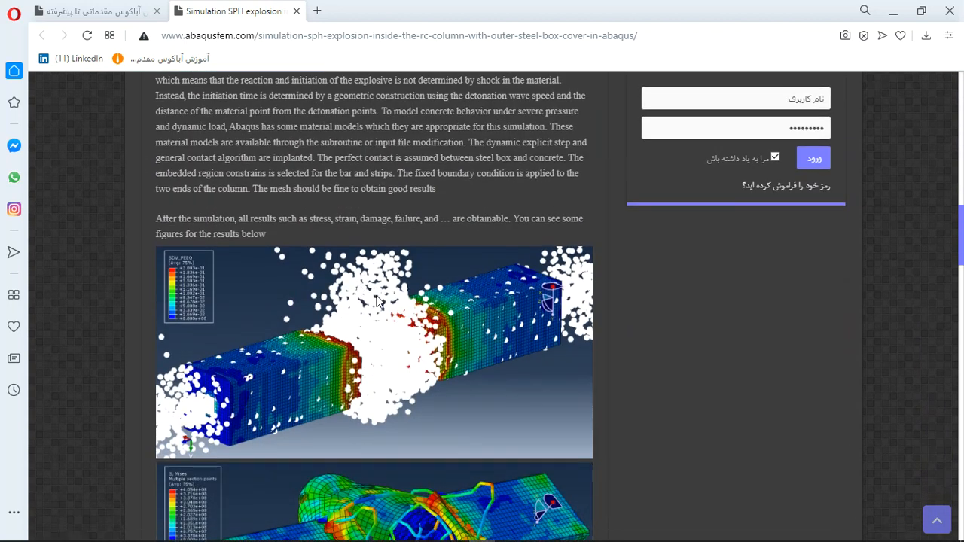
{"action": "scroll", "scroll_direction": "down", "scroll_amount": 3}
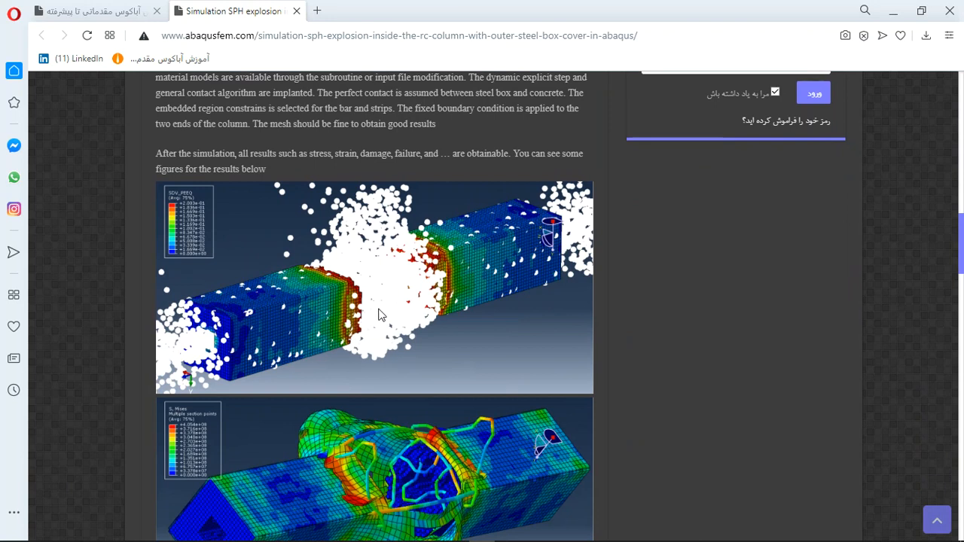
{"action": "scroll", "scroll_direction": "down", "scroll_amount": 3}
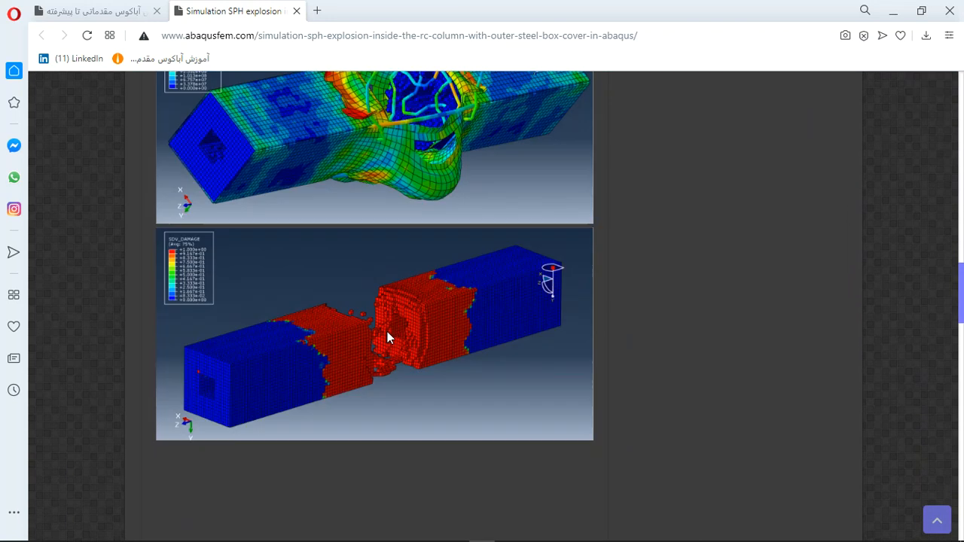
{"action": "scroll", "scroll_direction": "down", "scroll_amount": 3}
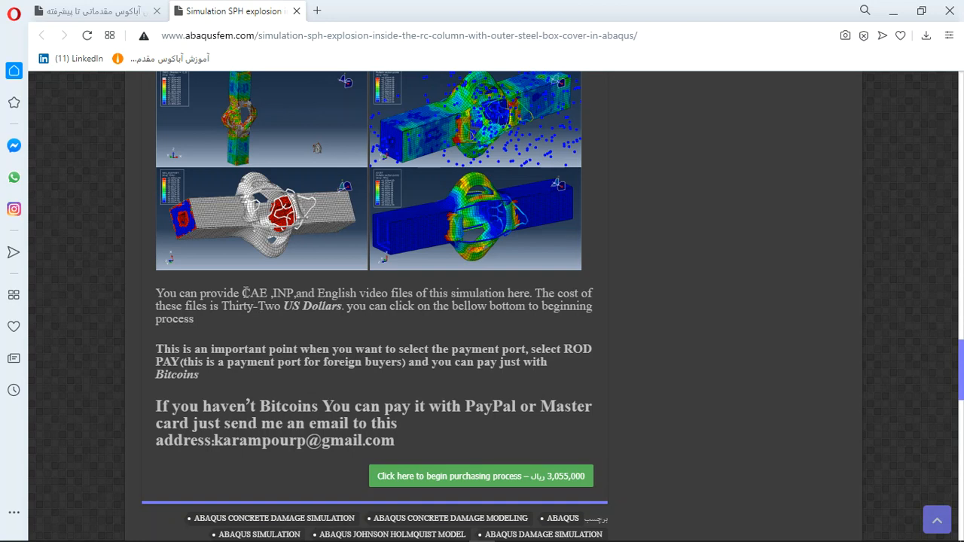
Select words in the purchase section, including 'PayPal' and the contact email address
{"action": "double_click", "coordinate": [246, 293]}
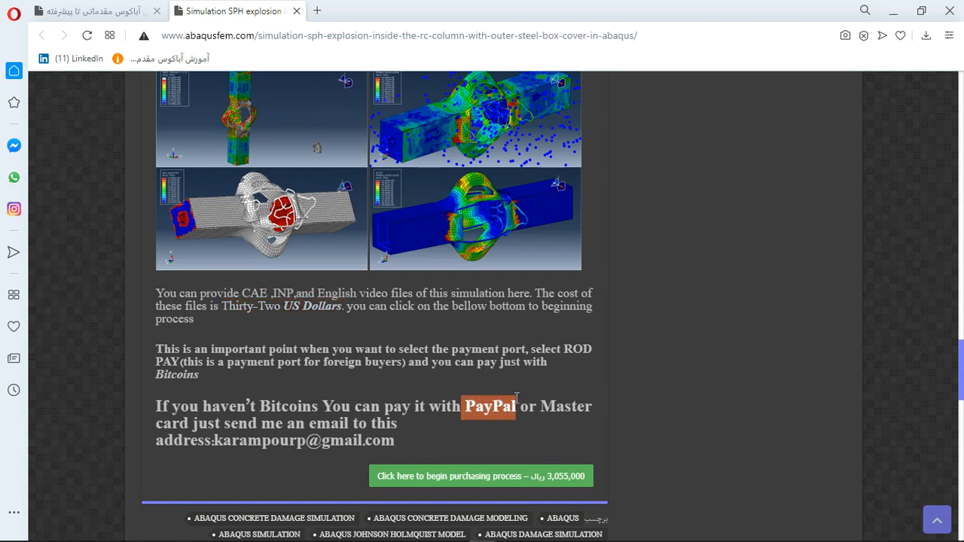
{"action": "double_click", "coordinate": [489, 407]}
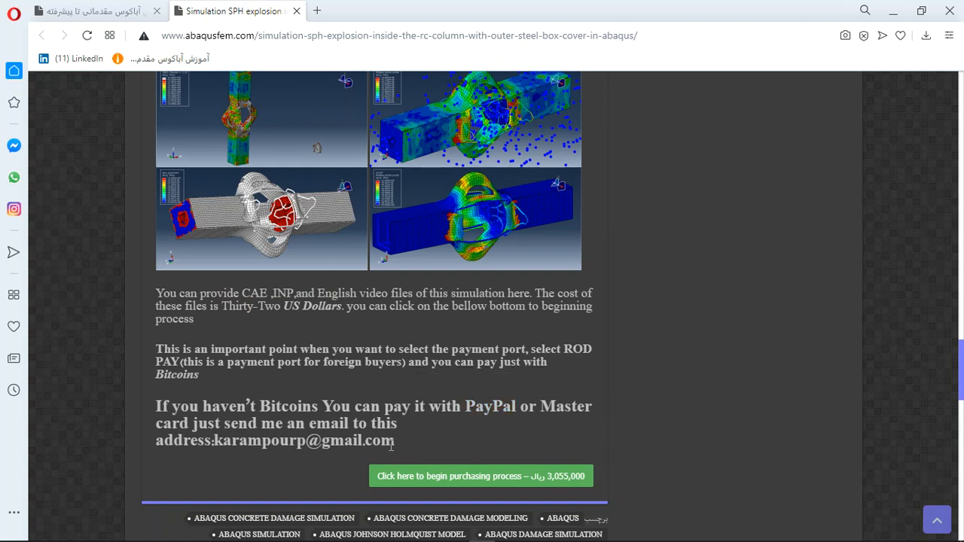
{"action": "double_click", "coordinate": [305, 440]}
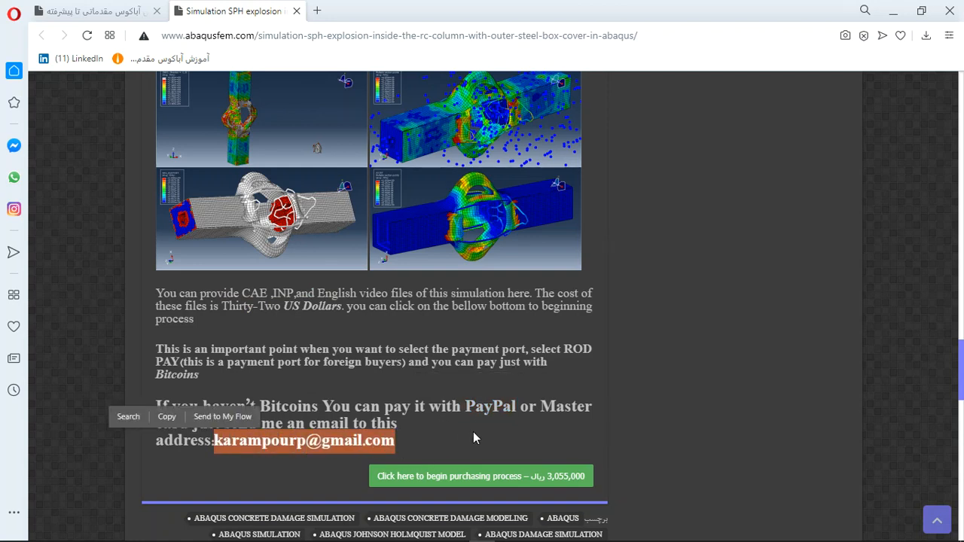
{"action": "mouse_move", "coordinate": [469, 413]}
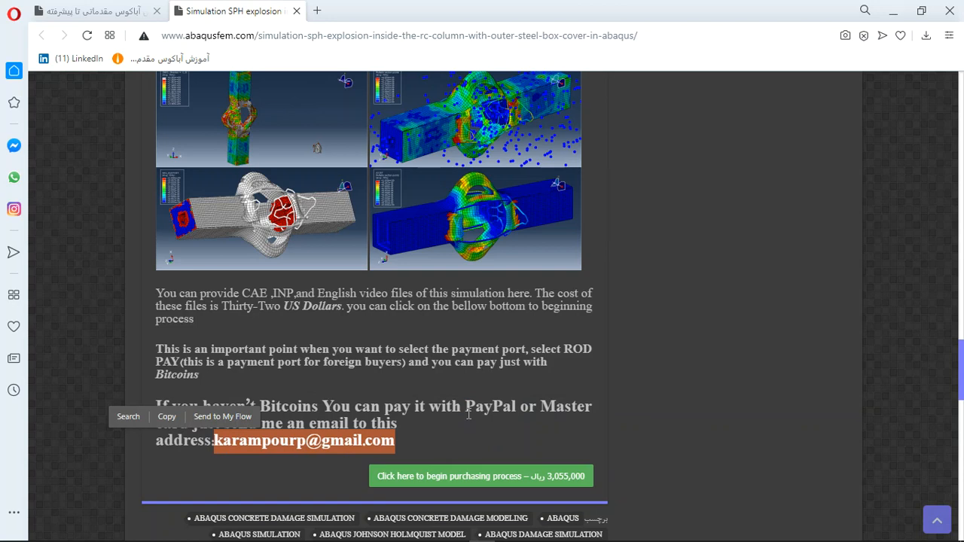